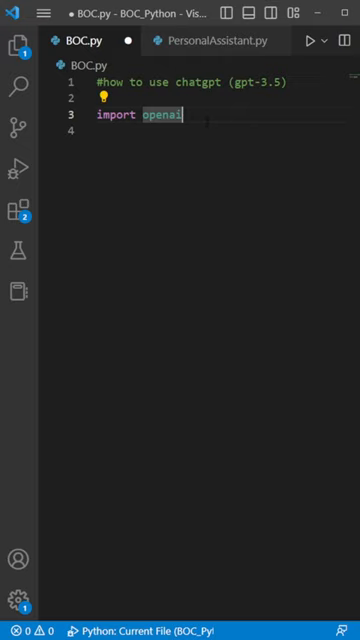
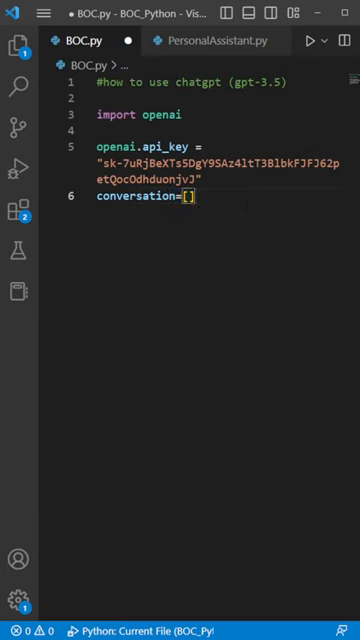
Write a while True loop reading prompt = input("Prompt:") and appending it as a user message to conversation
text(while True:)
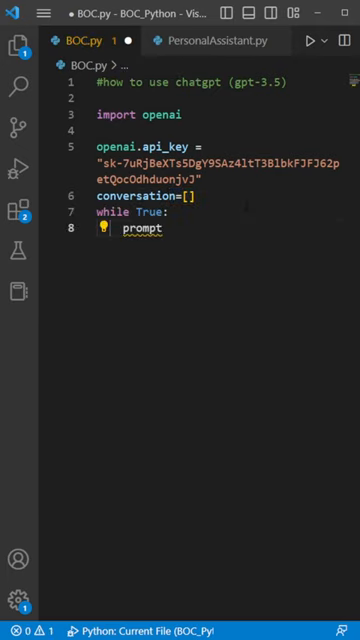
text(= input())
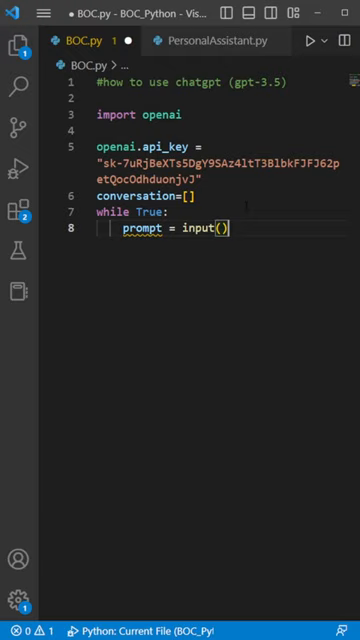
text("Prompt:"))
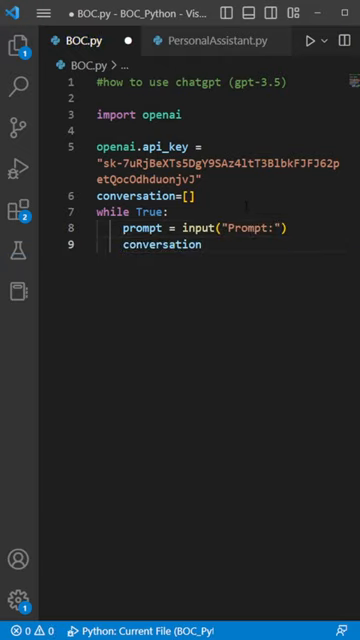
text(.append({}))
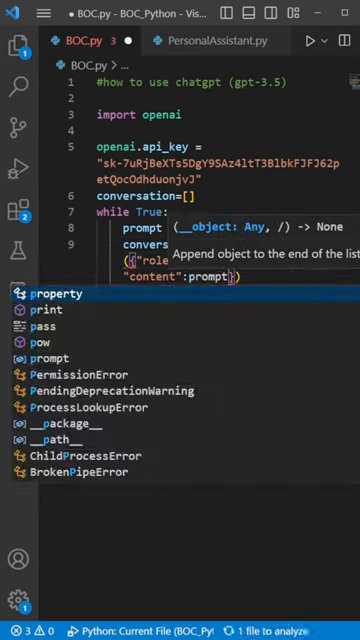
Call response = openai.ChatCompletion.create with model 'gpt-3.5-turbo' and messages=conversation
text(response =)
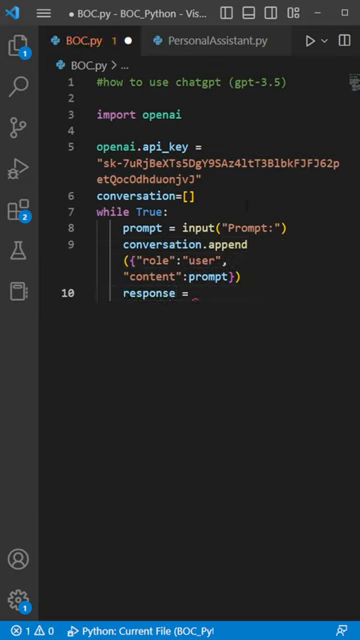
text(openai.ChatCompletion.create()
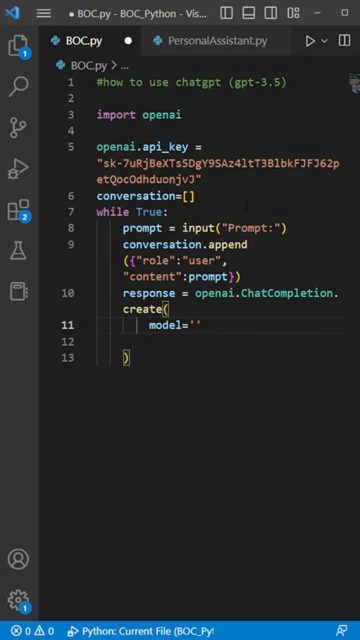
text(gpt-3.)
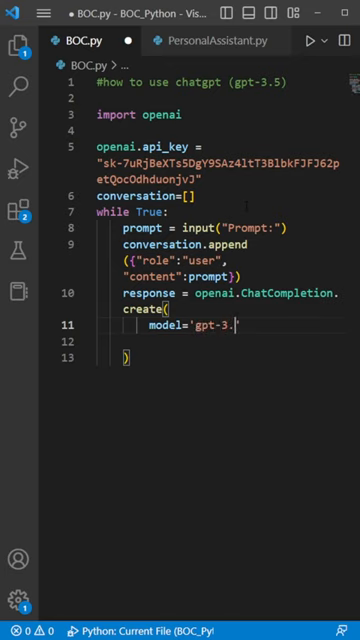
text(5-turbo)
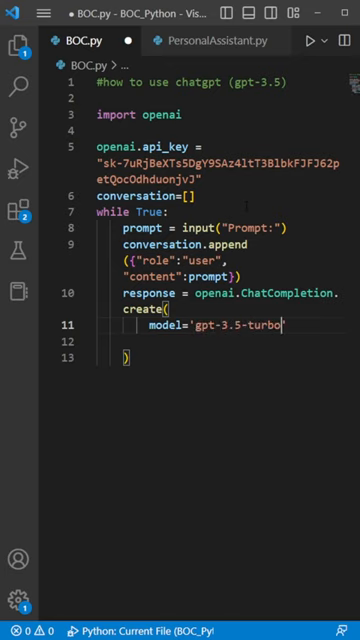
text(messages=conversation)
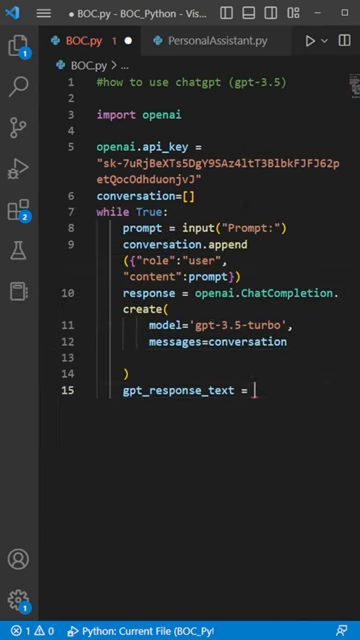
Pull response['choices'][0]['message']['content'] into gpt_response_text, print it, and submit the food-joke prompt to the running script
text(response[])
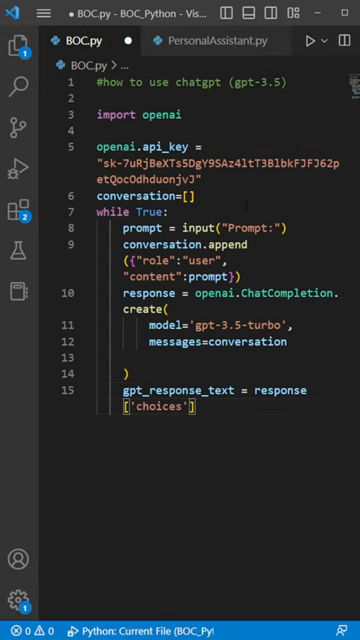
text([0]['messag']['content)
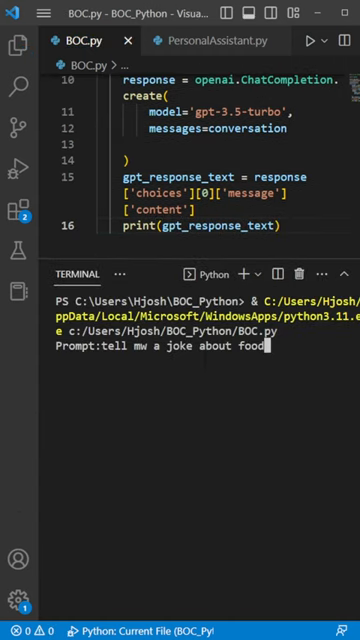
key(enter)
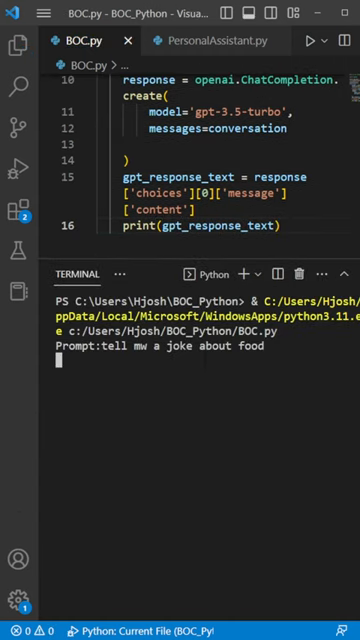